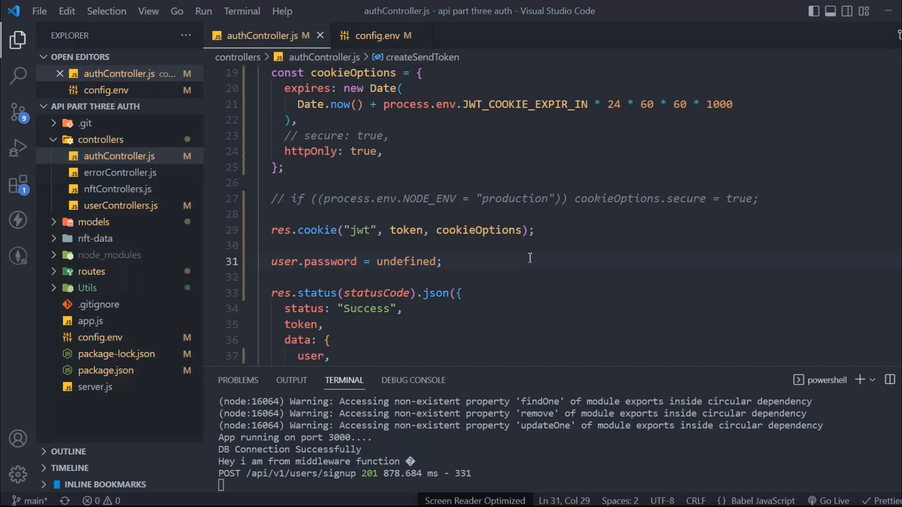
Step: Run npm i express-rate-limit in a split terminal beside the running server
{"action": "scroll", "scroll_direction": "up", "scroll_amount": 3}
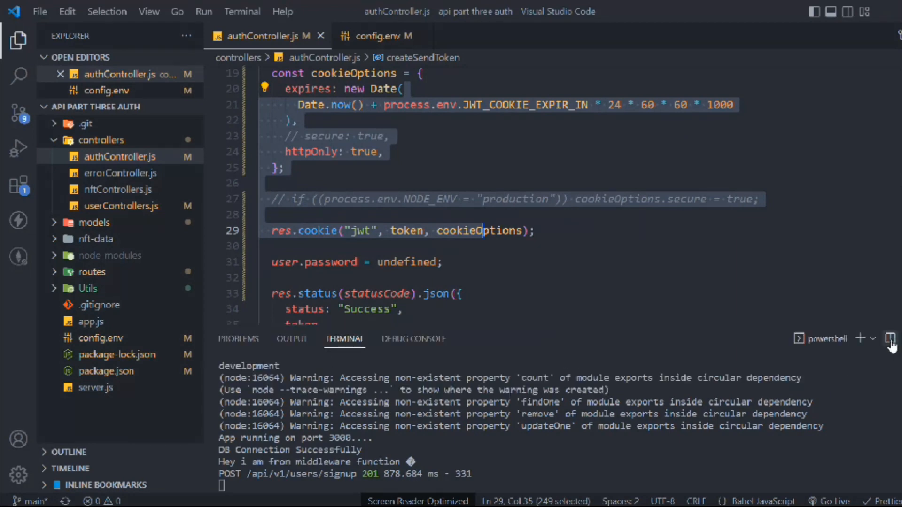
{"action": "left_click", "coordinate": [891, 339]}
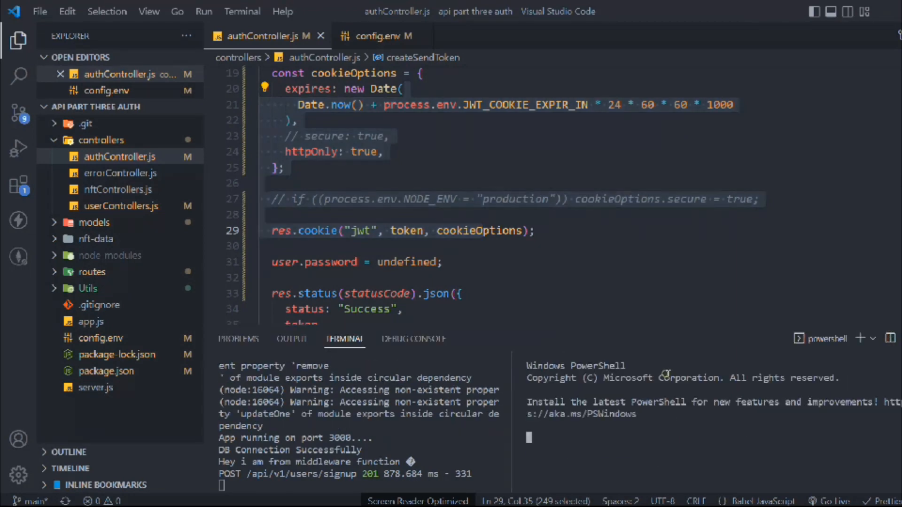
{"action": "type", "text": "npm"}
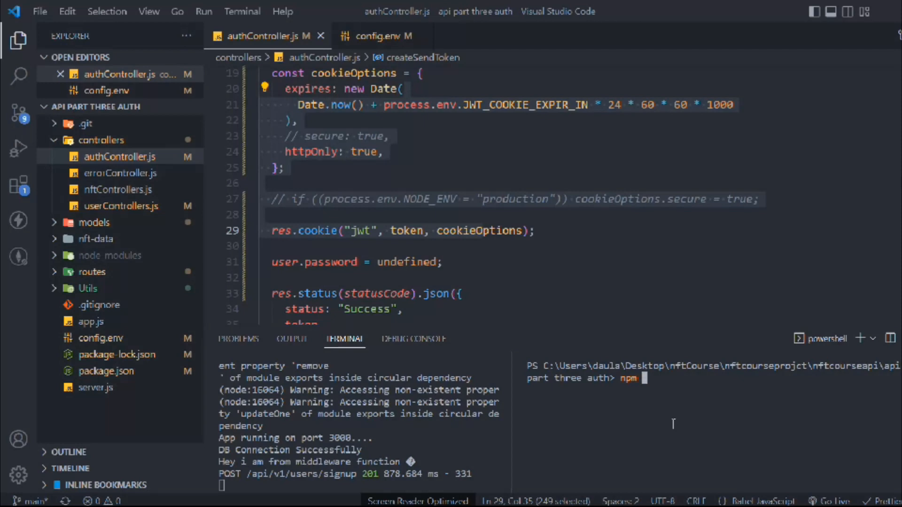
{"action": "type", "text": "i express"}
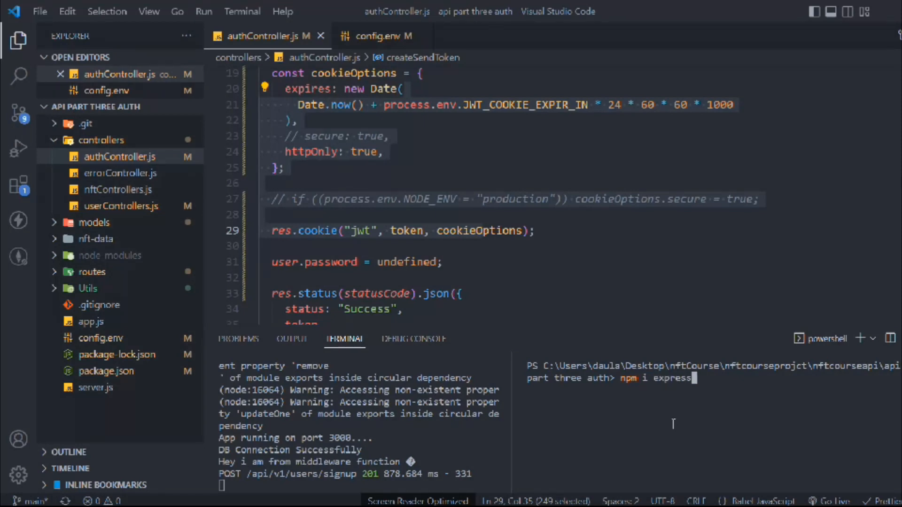
{"action": "type", "text": "-rate"}
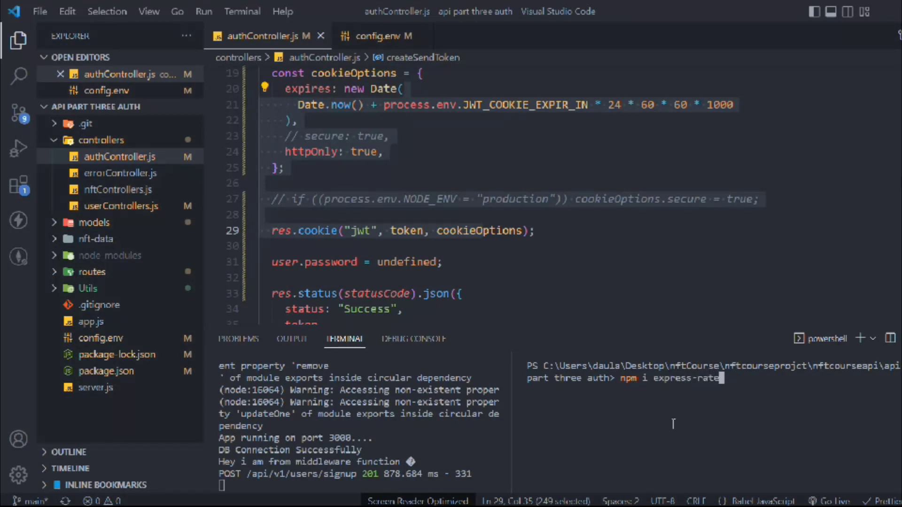
{"action": "type", "text": "limit"}
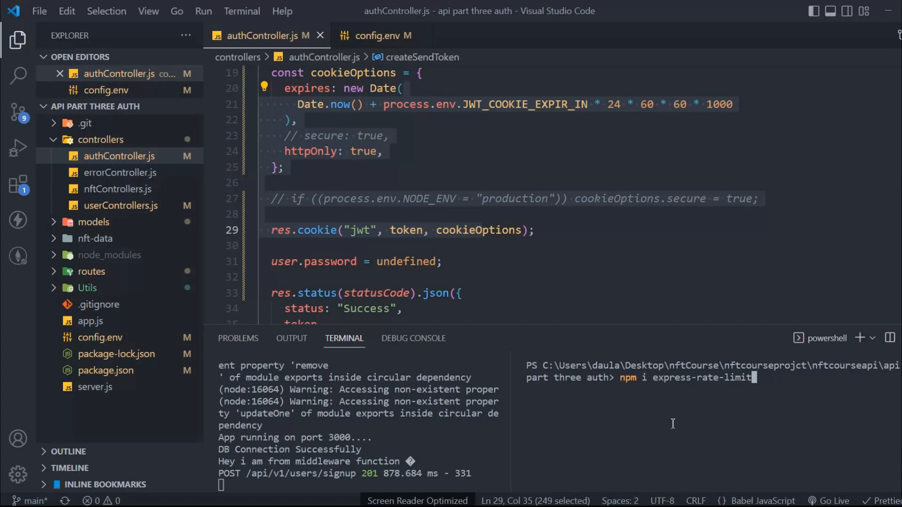
{"action": "key", "text": "Return"}
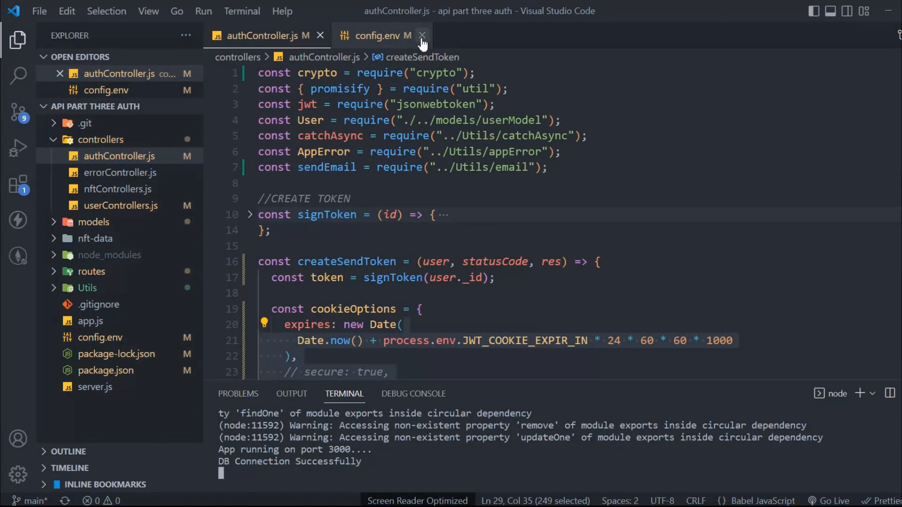
Step: Close config.env and authController.js, leaving app.js at its require statements
{"action": "left_click", "coordinate": [423, 36]}
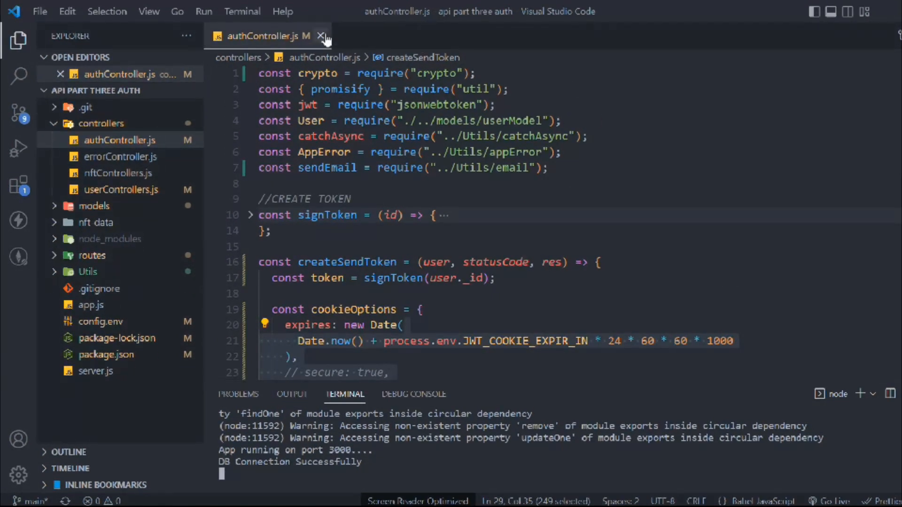
{"action": "left_click", "coordinate": [90, 304]}
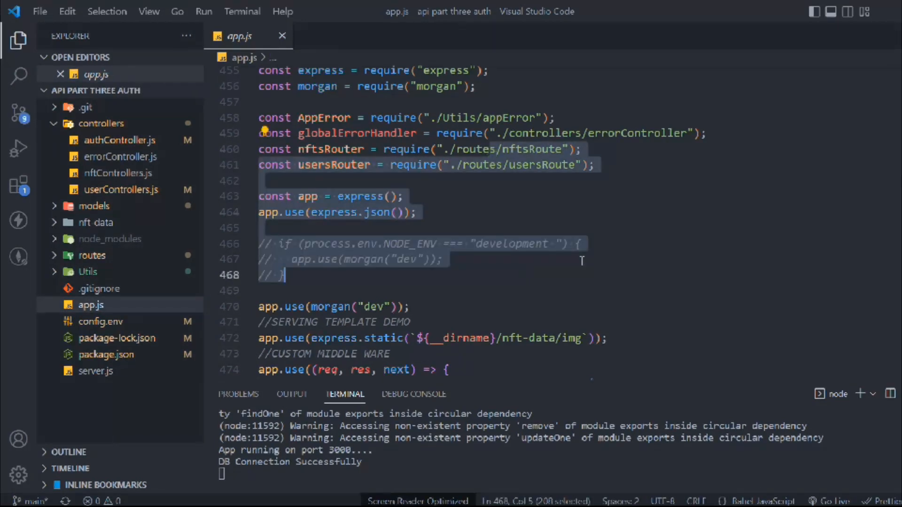
{"action": "scroll", "scroll_direction": "down", "scroll_amount": 3}
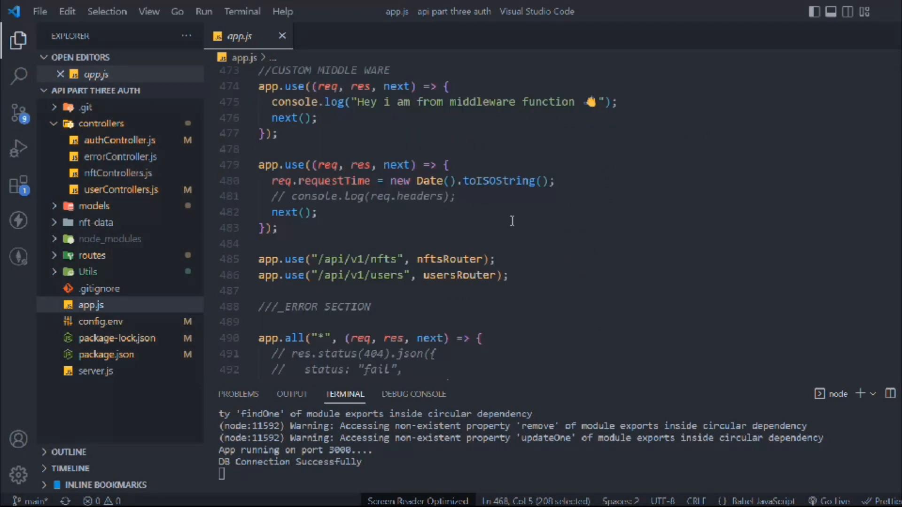
{"action": "scroll", "scroll_direction": "up", "scroll_amount": 3}
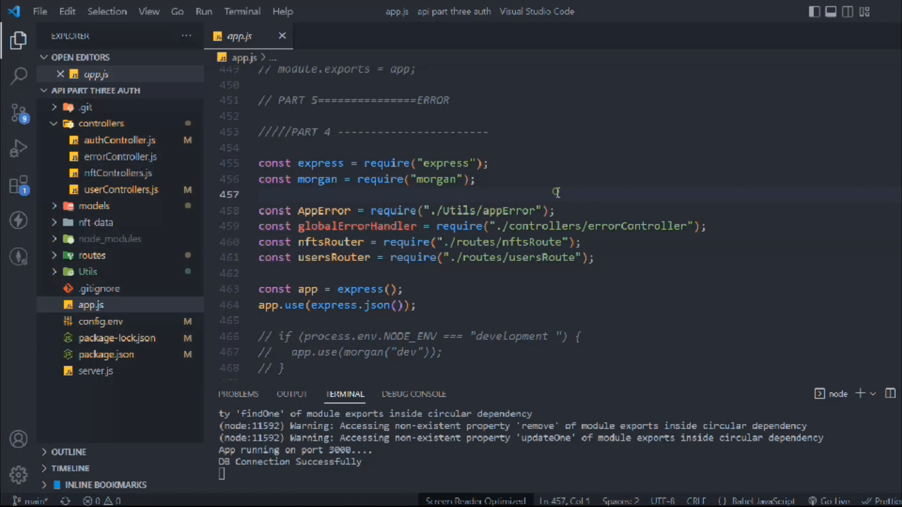
Step: Add const rateLimit = require("express-rate-limit") after the morgan require
{"action": "type", "text": "const"}
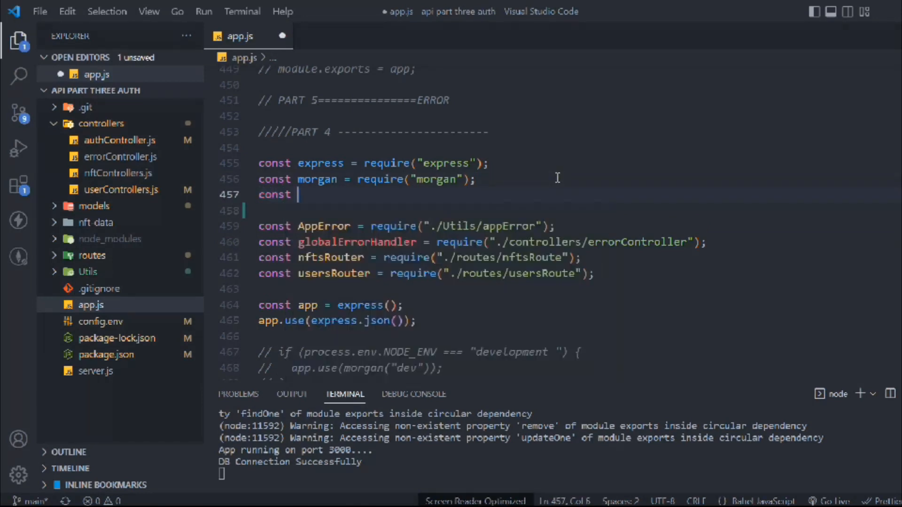
{"action": "type", "text": "rateLimit"}
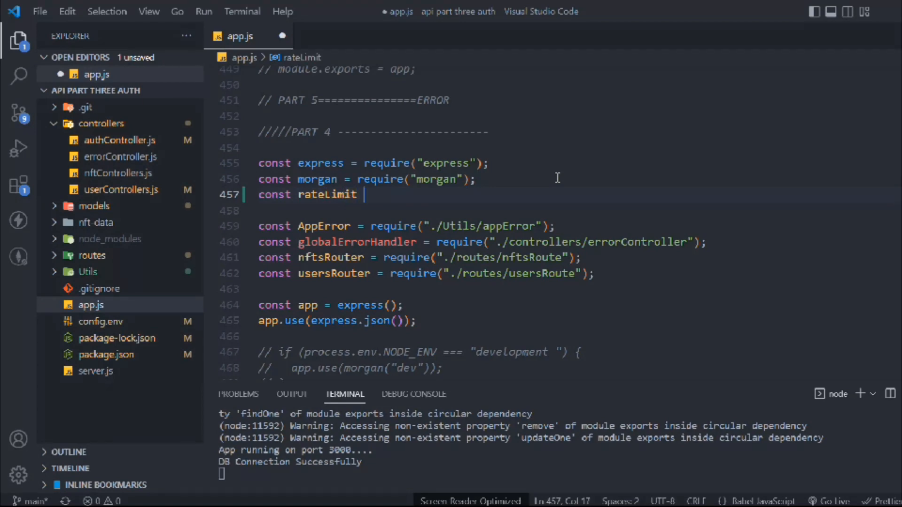
{"action": "type", "text": "= rea"}
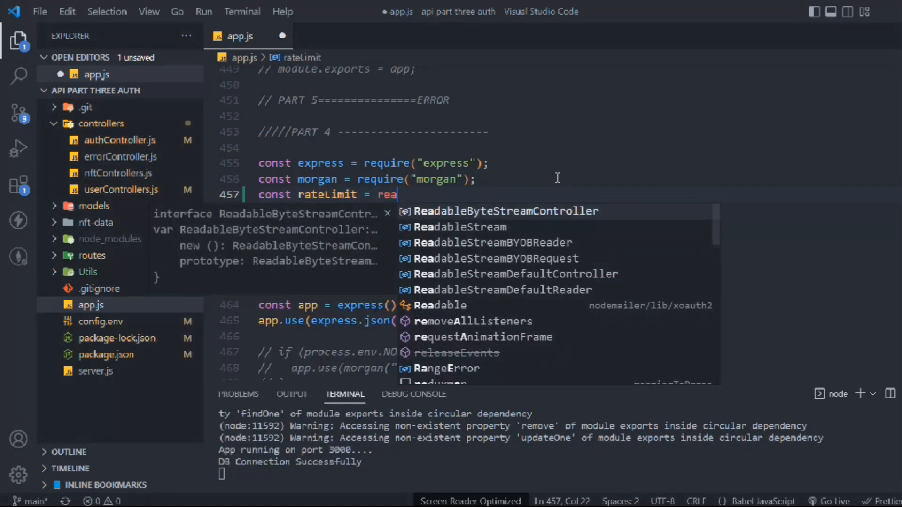
{"action": "type", "text": "quire(\""}
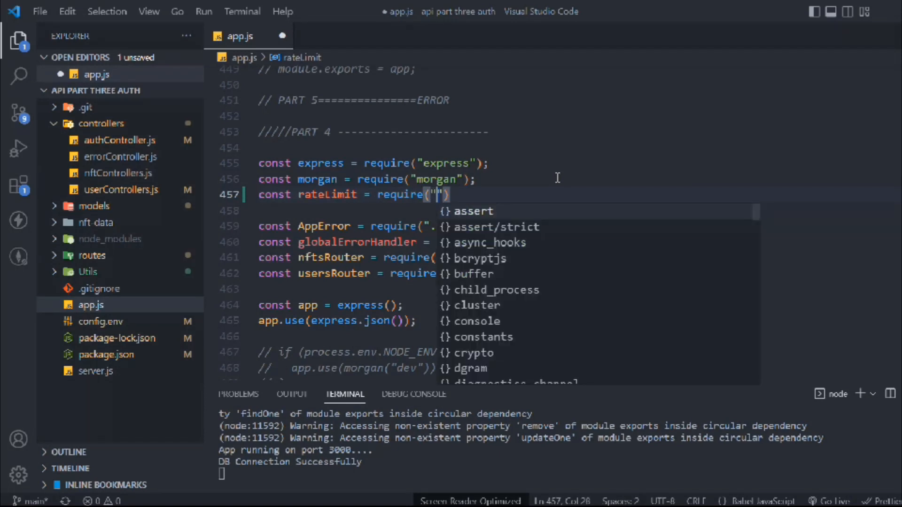
{"action": "type", "text": "express-rate-limit"}
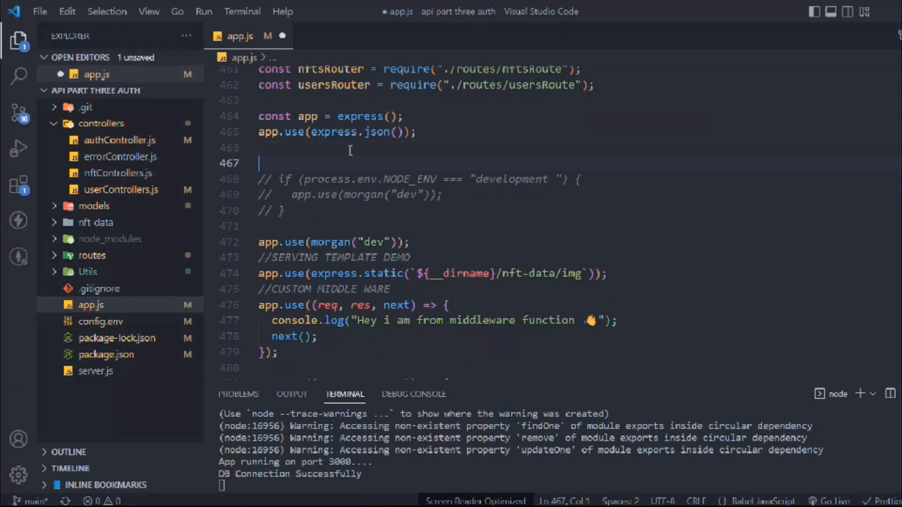
Step: Write a //GLOBAL MIDDLEWARE comment and const limiter = rateLimit({ max: 100 })
{"action": "type", "text": "//GLOBAL MI"}
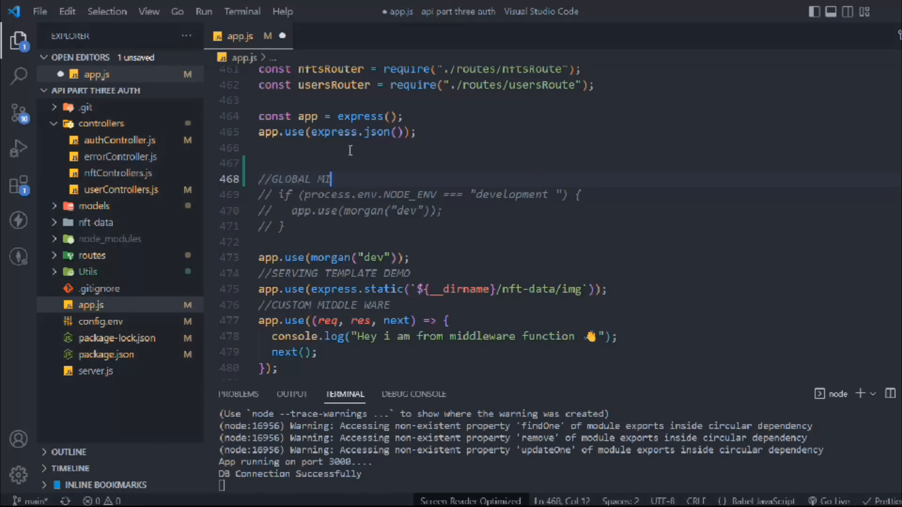
{"action": "type", "text": "DDLEWARE"}
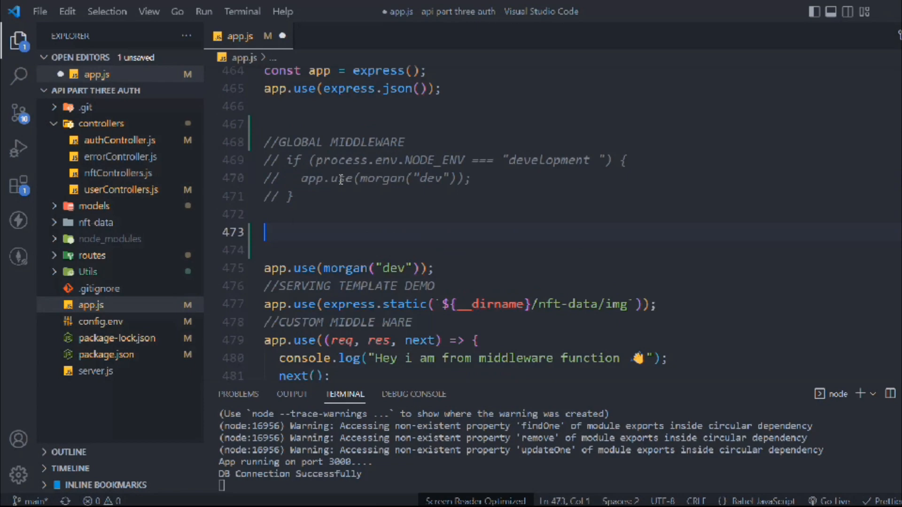
{"action": "type", "text": "const limiter = rateLimit"}
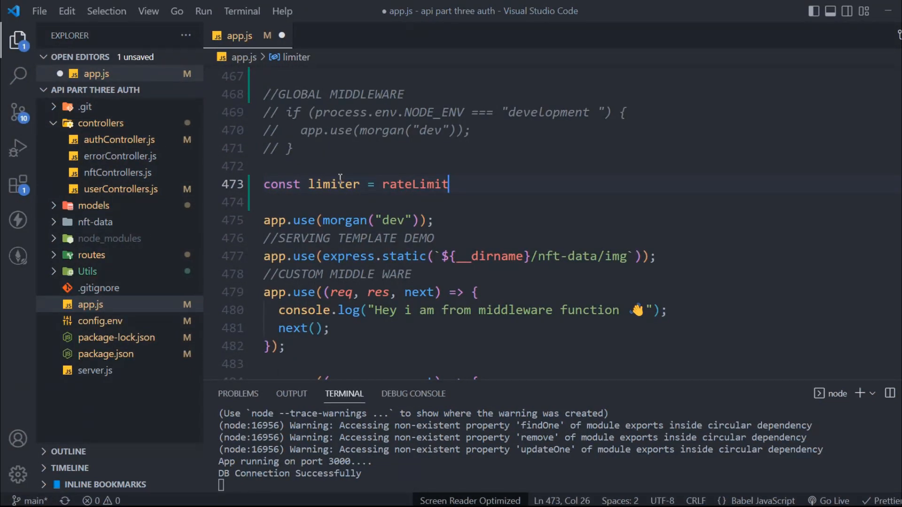
{"action": "type", "text": "()"}
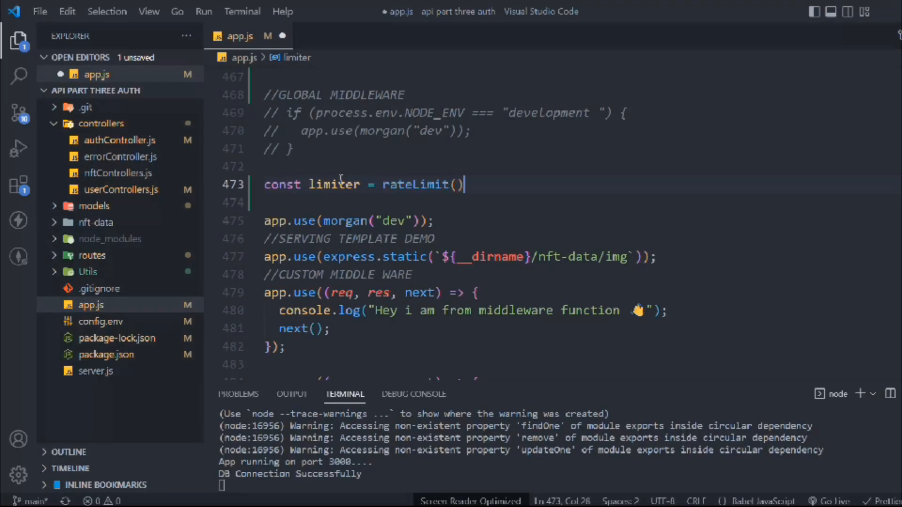
{"action": "type", "text": "{"}
{"action": "left_click", "coordinate": [583, 202]}
{"action": "type", "text": "max: 100"}
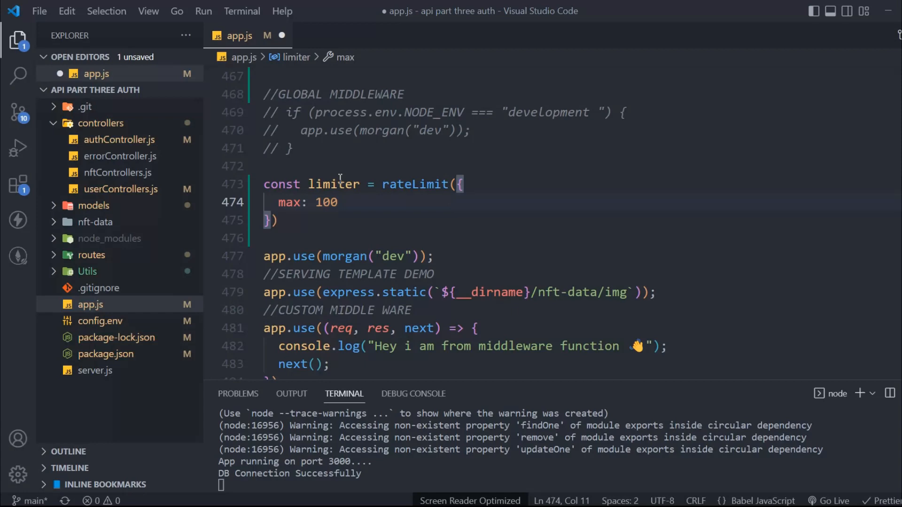
Step: Give the limiter a windowMs of one hour and a "Too many request from this IP" message
{"action": "key", "text": "Enter"}
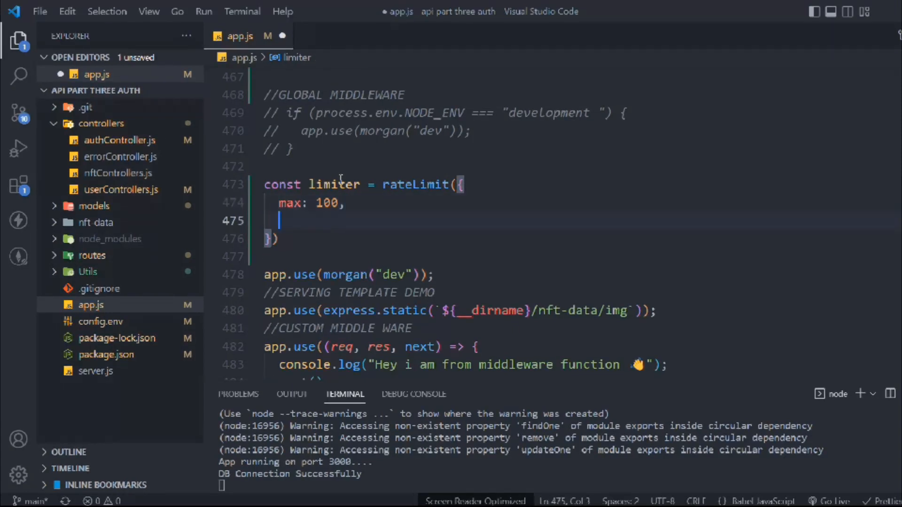
{"action": "type", "text": "window"}
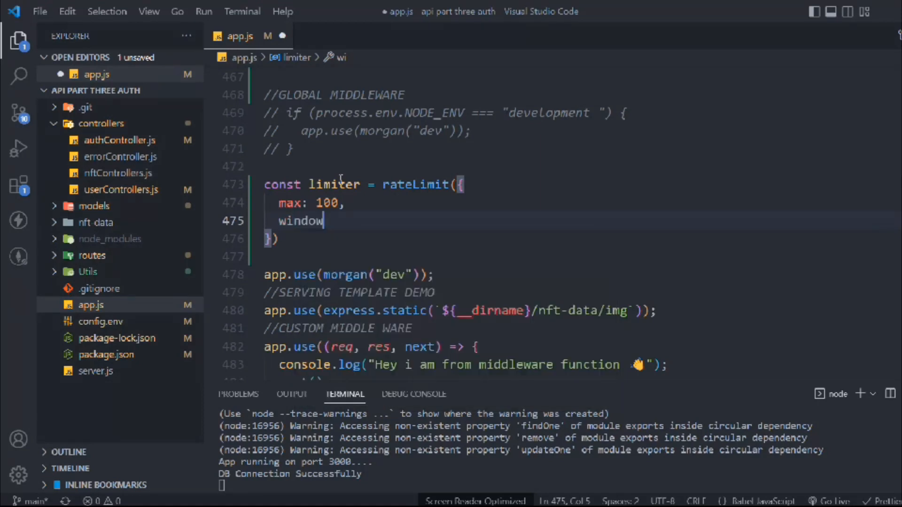
{"action": "type", "text": "Ms: 60 * 60 * 1000,"}
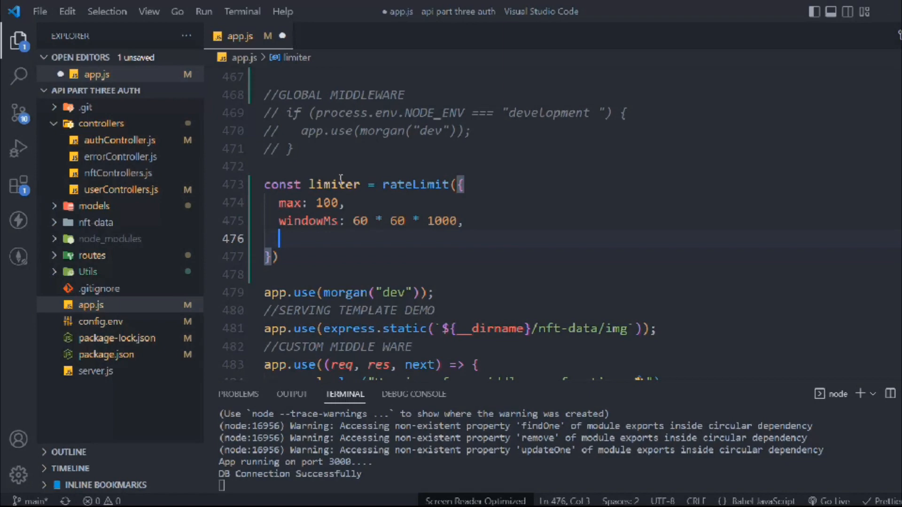
{"action": "type", "text": "message: \"T\""}
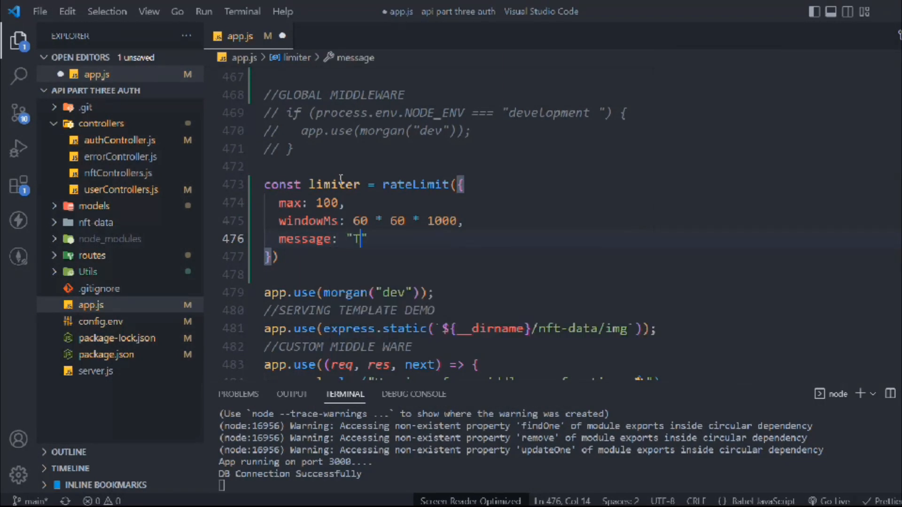
{"action": "type", "text": "oo many reques"}
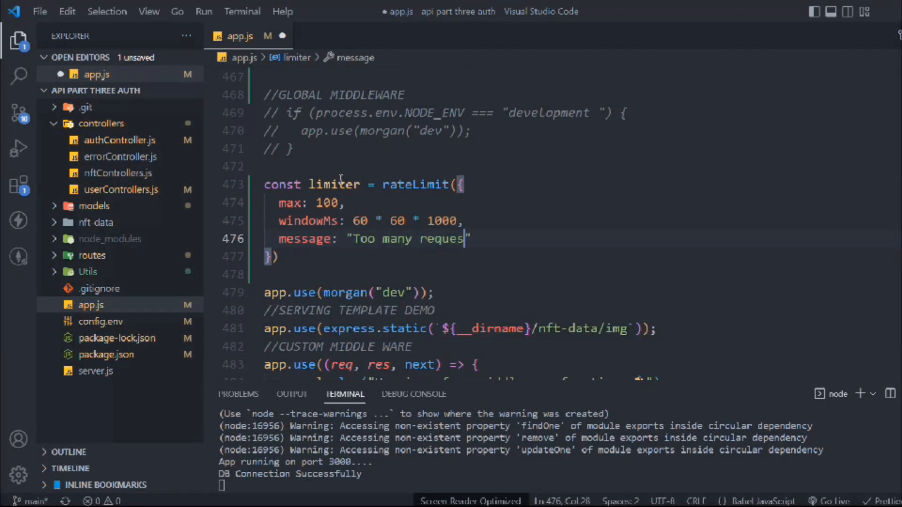
{"action": "type", "text": "t from this IP,"}
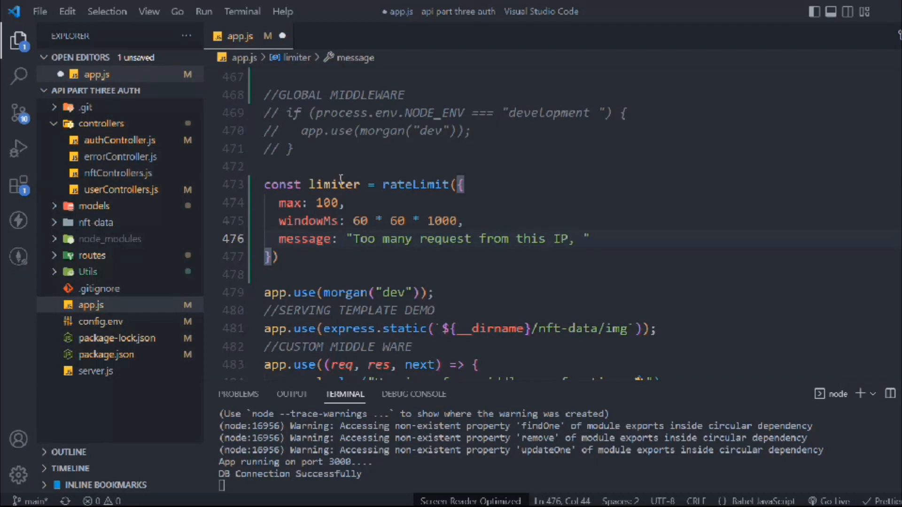
{"action": "type", "text": "please try again in an hour"}
{"action": "type", "text": "app.use(\""}
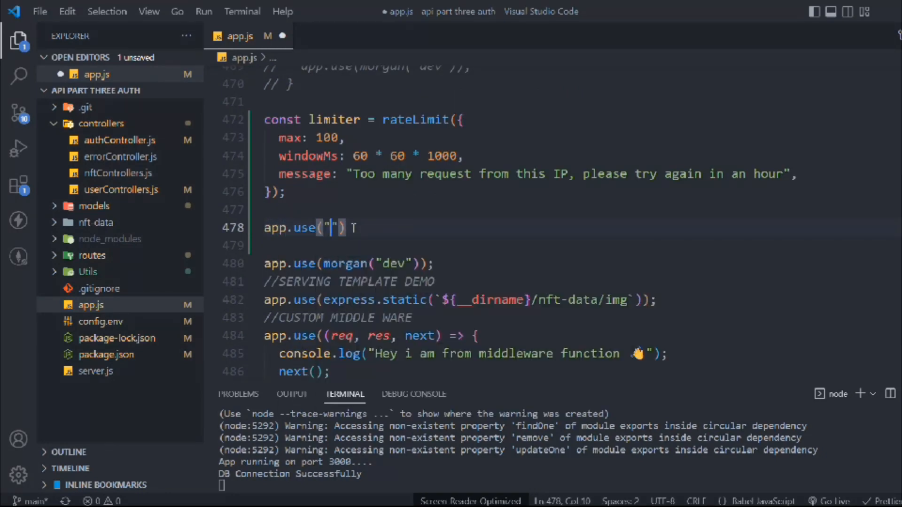
Step: Mount the limiter with app.use("/api", limiter) and save app.js
{"action": "type", "text": "/api\","}
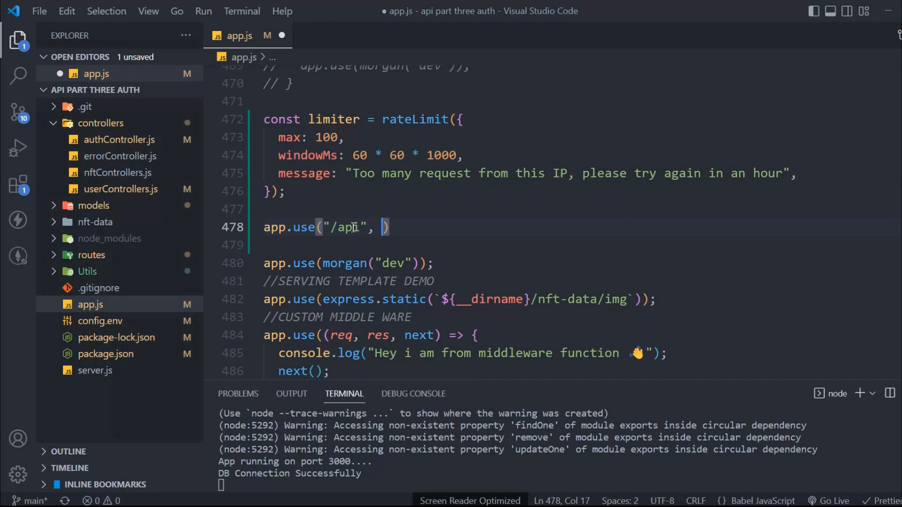
{"action": "type", "text": "limiter"}
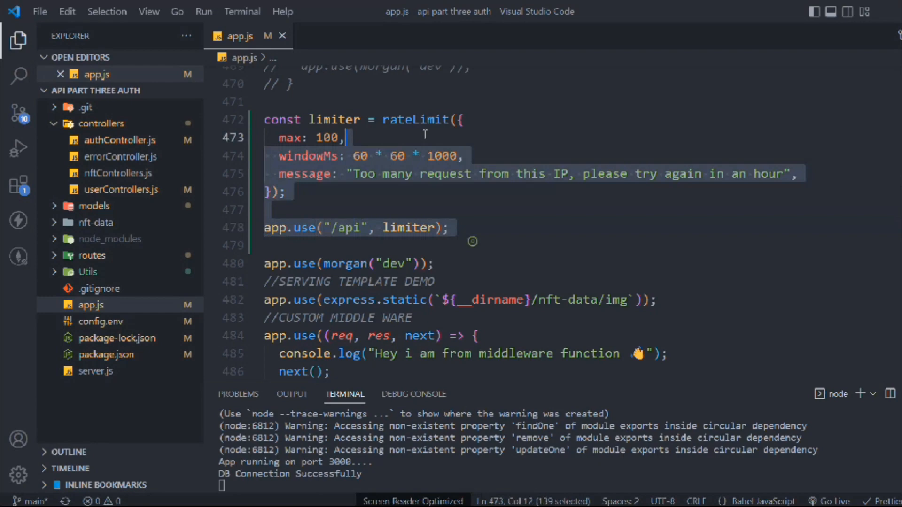
{"action": "scroll", "scroll_direction": "up", "scroll_amount": 3}
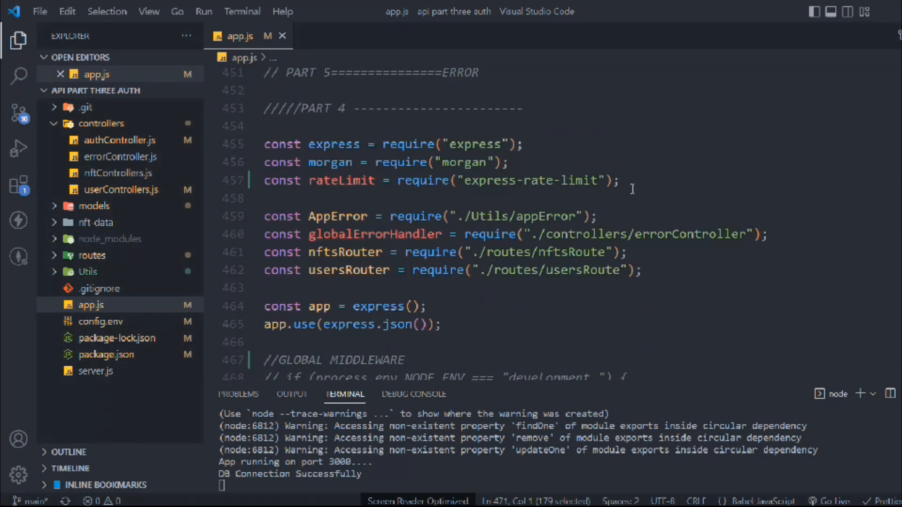
{"action": "scroll", "scroll_direction": "down", "scroll_amount": 3}
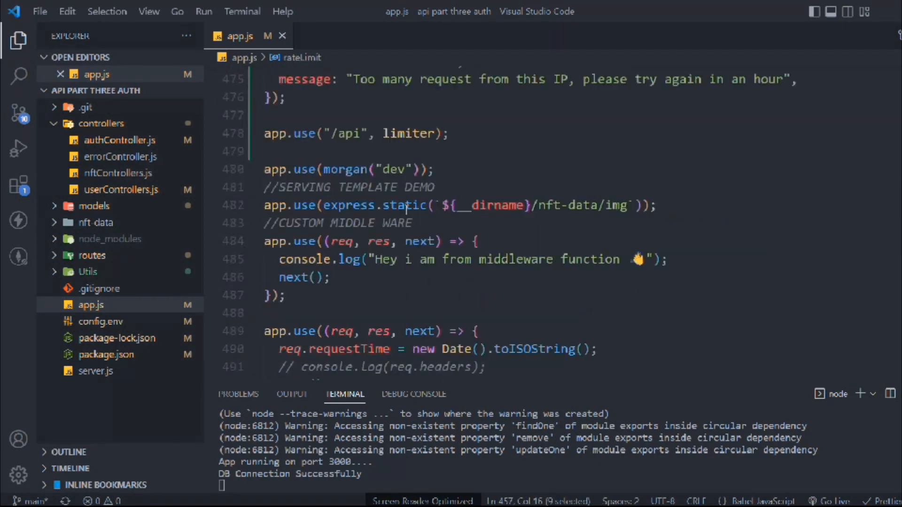
{"action": "scroll", "scroll_direction": "up", "scroll_amount": 3}
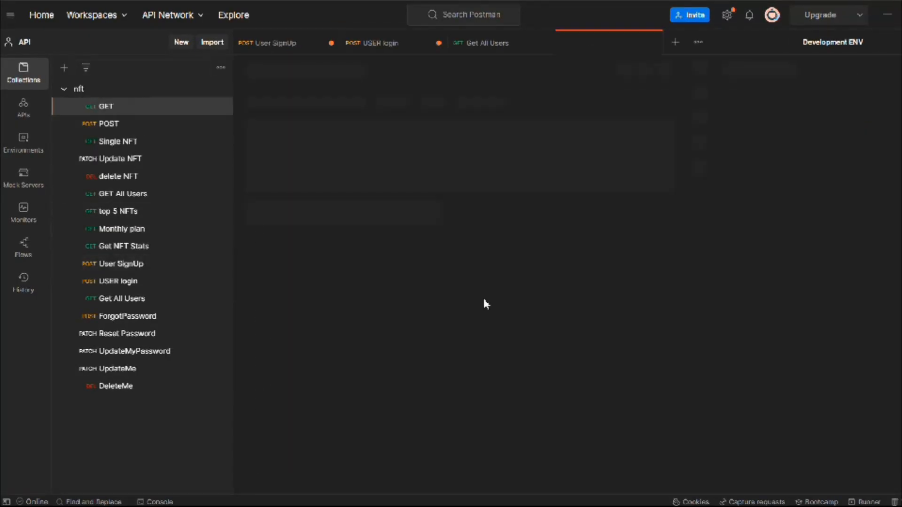
Step: Send the GET nfts request and confirm X-RateLimit headers show limit 100, remaining 99
{"action": "left_click", "coordinate": [105, 106]}
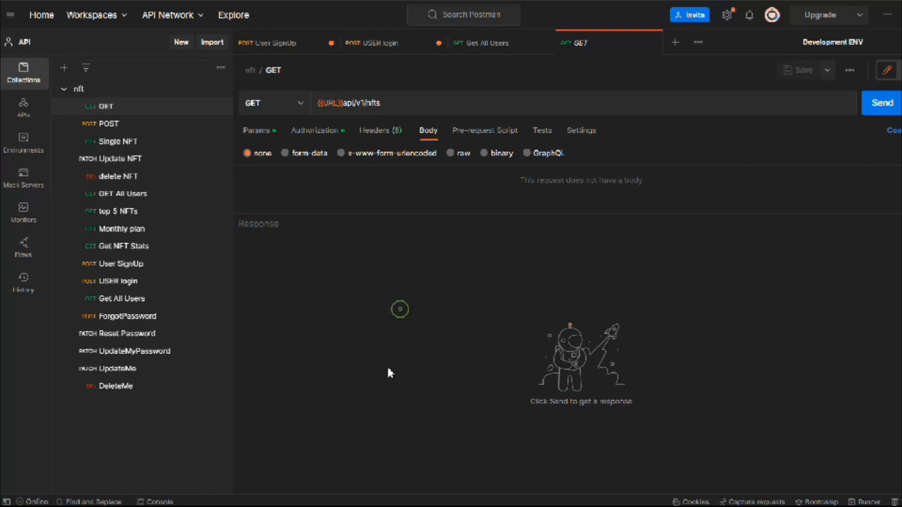
{"action": "left_click", "coordinate": [881, 103]}
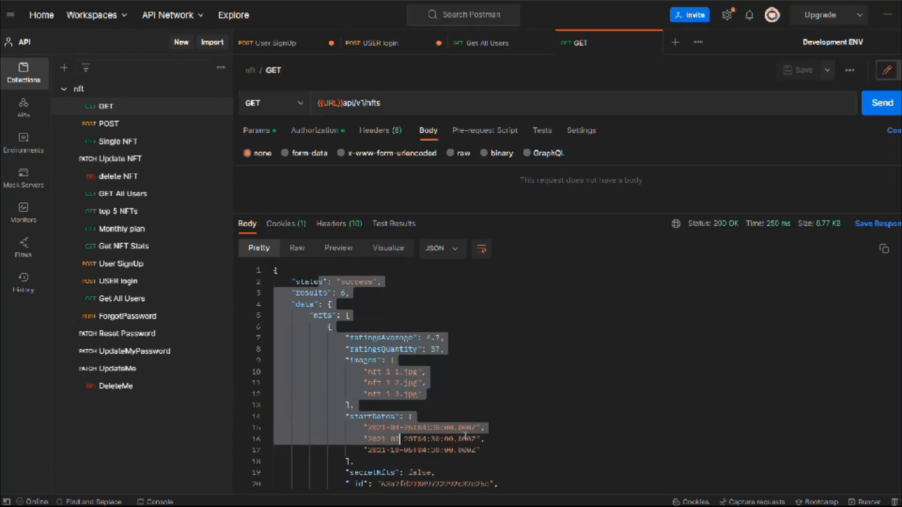
{"action": "left_click", "coordinate": [339, 223]}
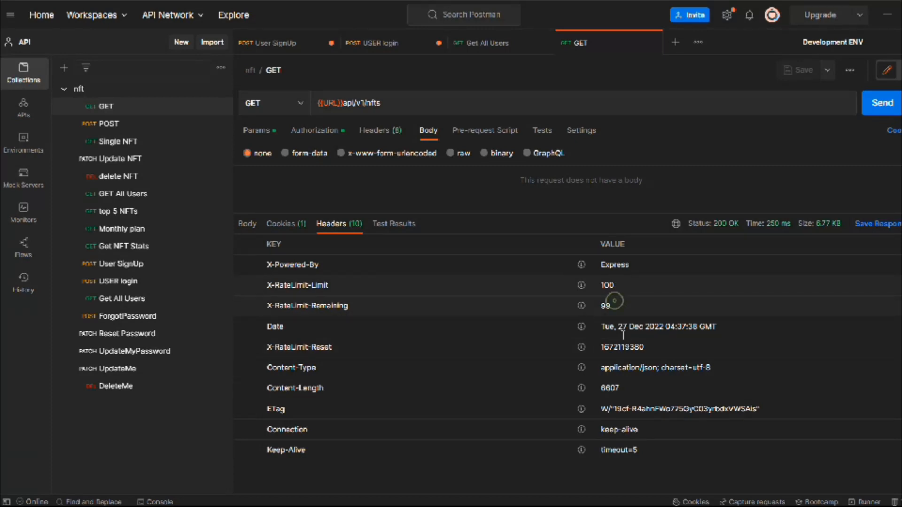
{"action": "left_click", "coordinate": [247, 224]}
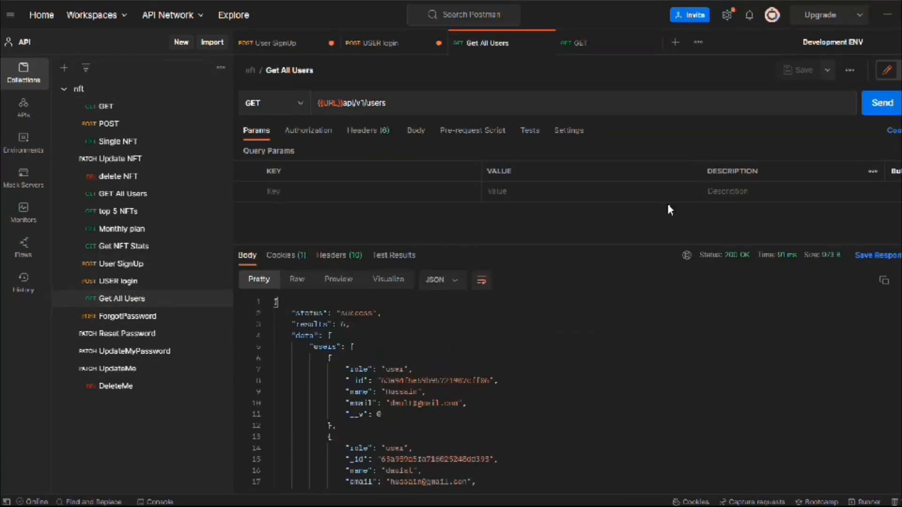
Step: Resend Get All Users repeatedly, watching X-RateLimit-Remaining count down to 97
{"action": "left_click", "coordinate": [339, 254]}
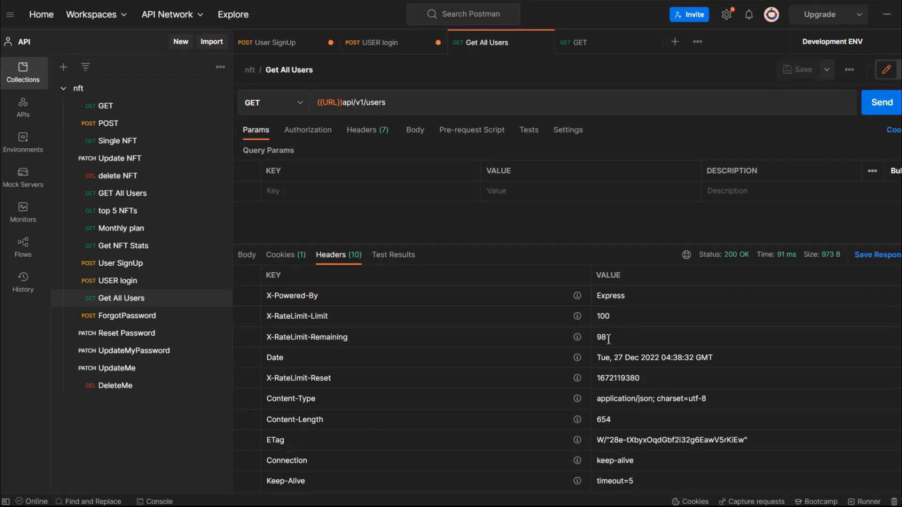
{"action": "left_click", "coordinate": [880, 102]}
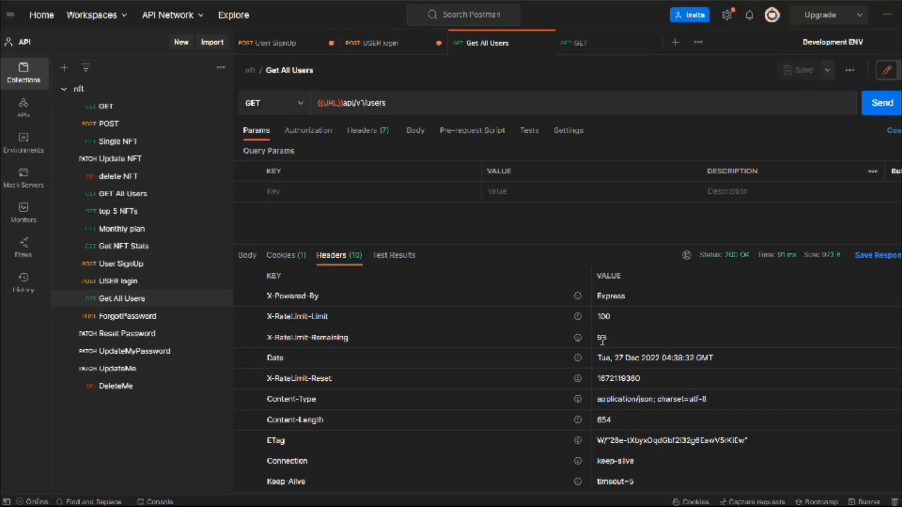
{"action": "left_click", "coordinate": [880, 103]}
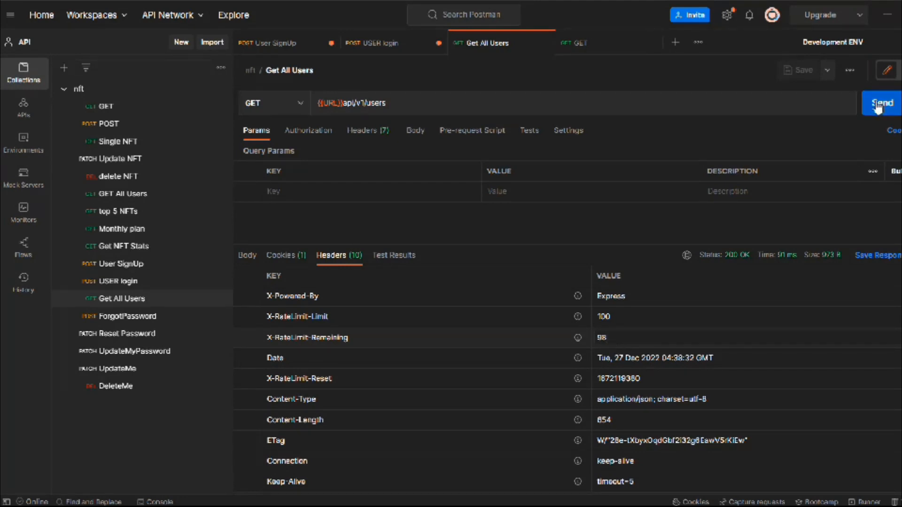
{"action": "left_click", "coordinate": [882, 104]}
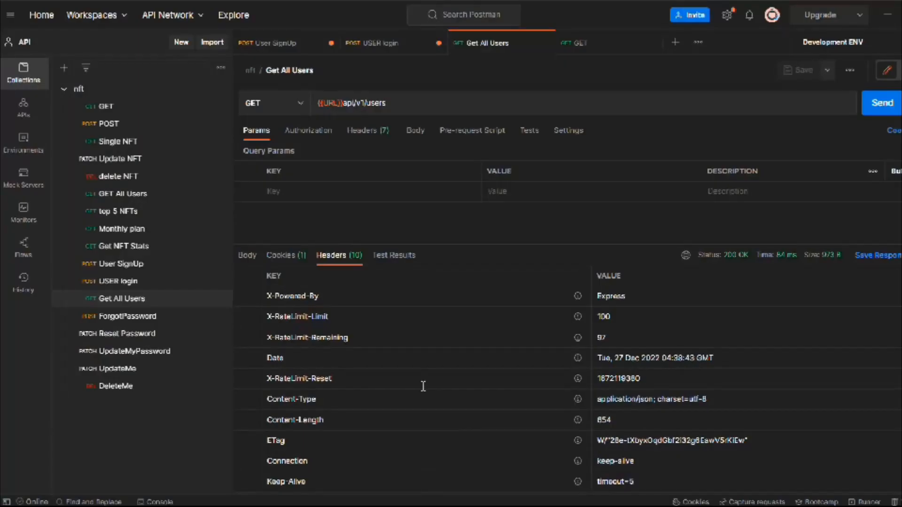
{"action": "left_click", "coordinate": [880, 103]}
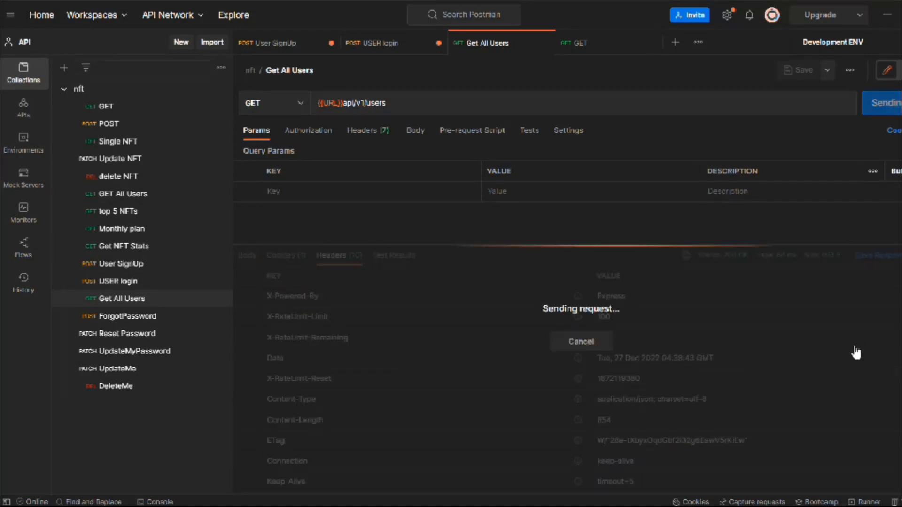
{"action": "left_click", "coordinate": [880, 103]}
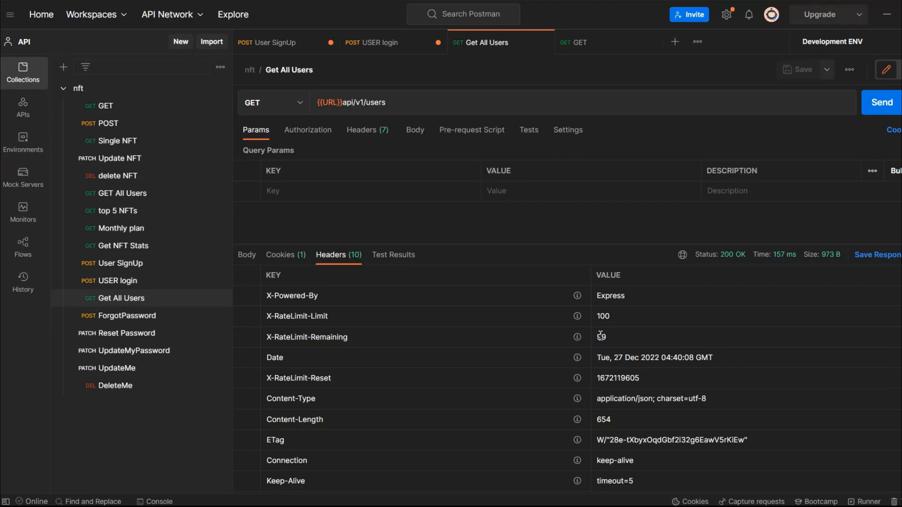
{"action": "left_click", "coordinate": [880, 101]}
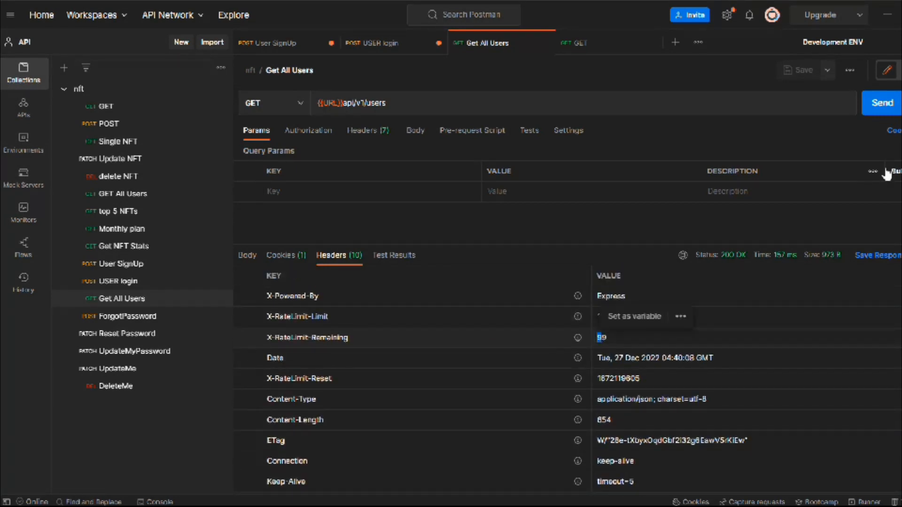
{"action": "left_click", "coordinate": [880, 103]}
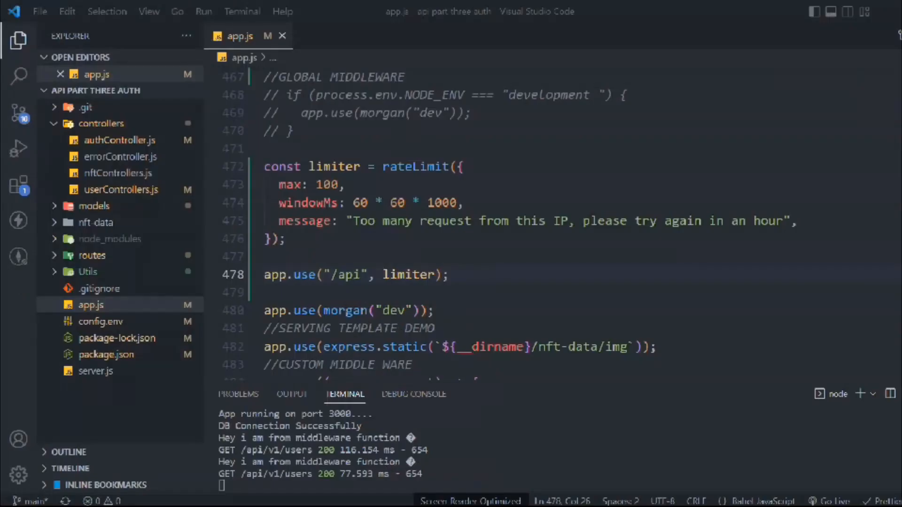
Step: Lower the limiter's max from 100 in app.js
{"action": "key", "text": "Backspace"}
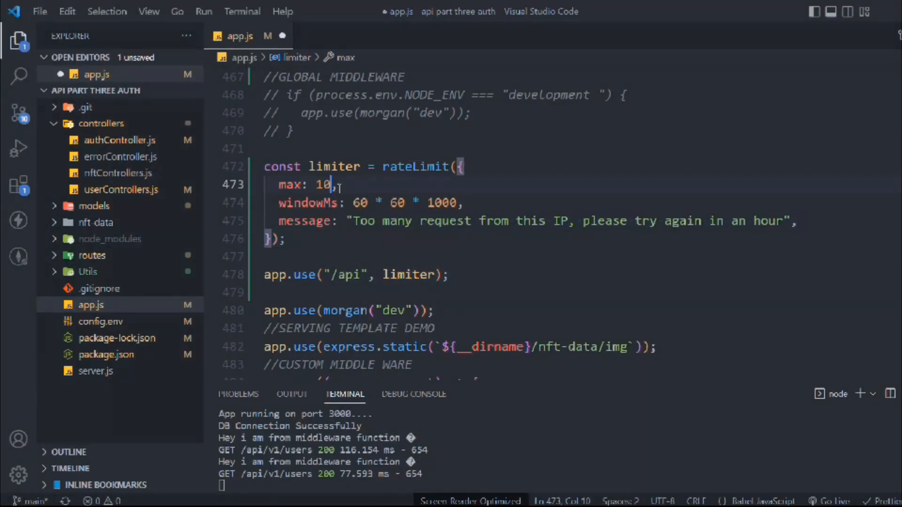
{"action": "key", "text": "Backspace"}
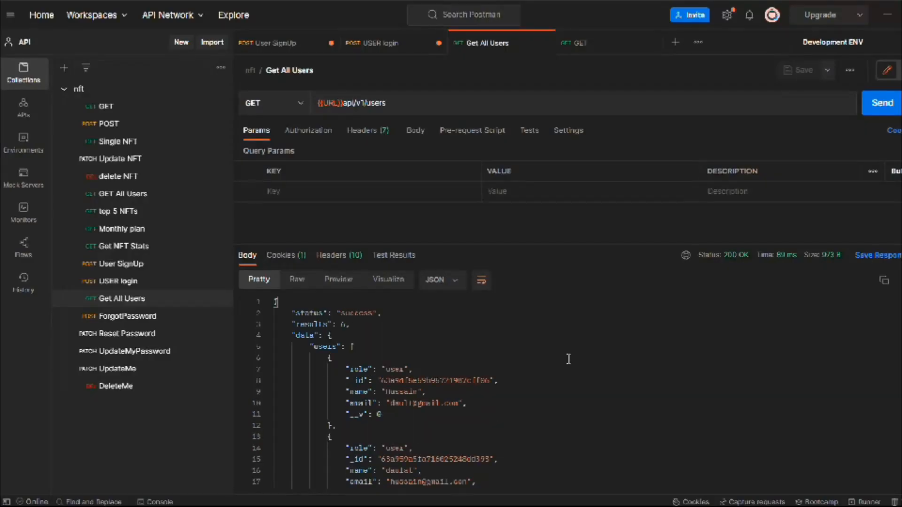
Step: Exceed the limit of 2, getting 429 with the custom message, remaining 0 and Retry-After 3600
{"action": "left_click", "coordinate": [880, 102]}
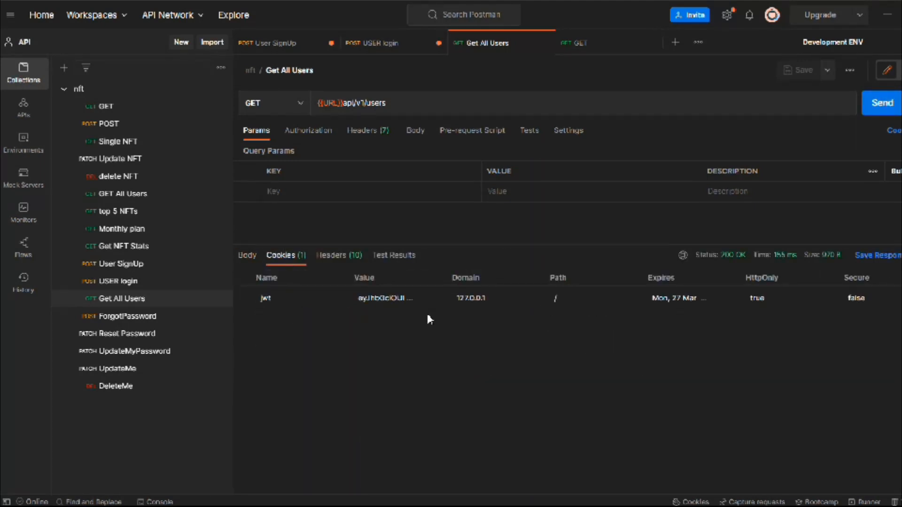
{"action": "left_click", "coordinate": [339, 254]}
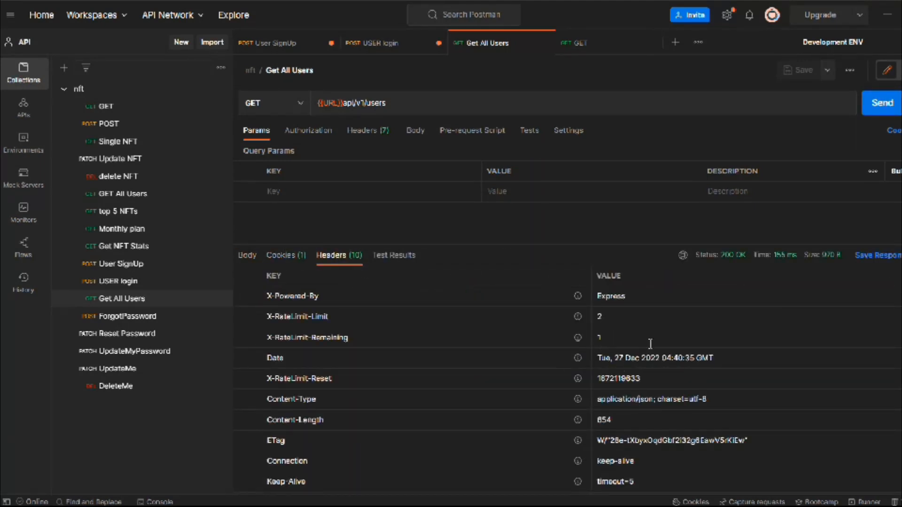
{"action": "left_click", "coordinate": [247, 254]}
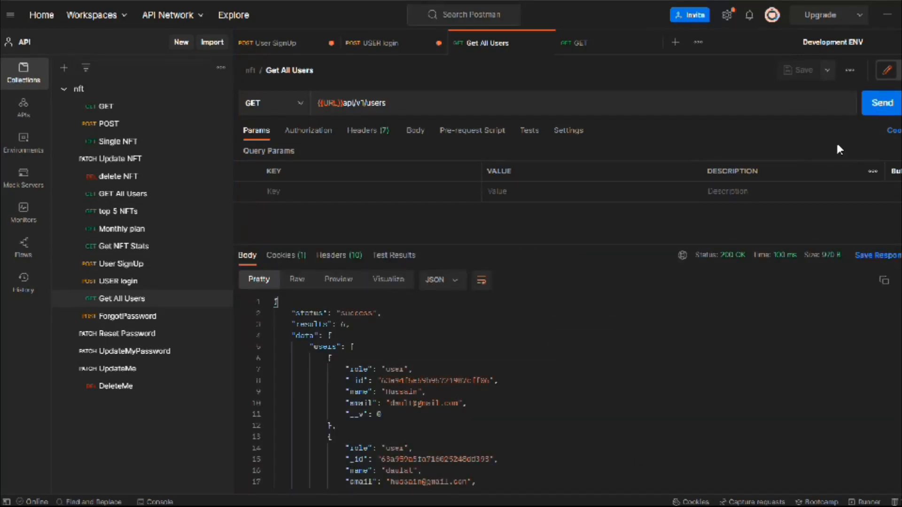
{"action": "left_click", "coordinate": [880, 104]}
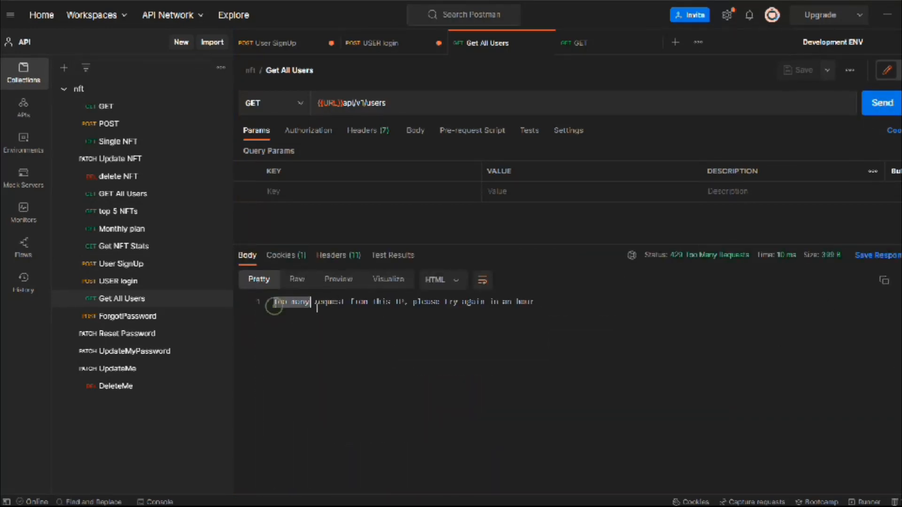
{"action": "triple_click", "coordinate": [403, 301]}
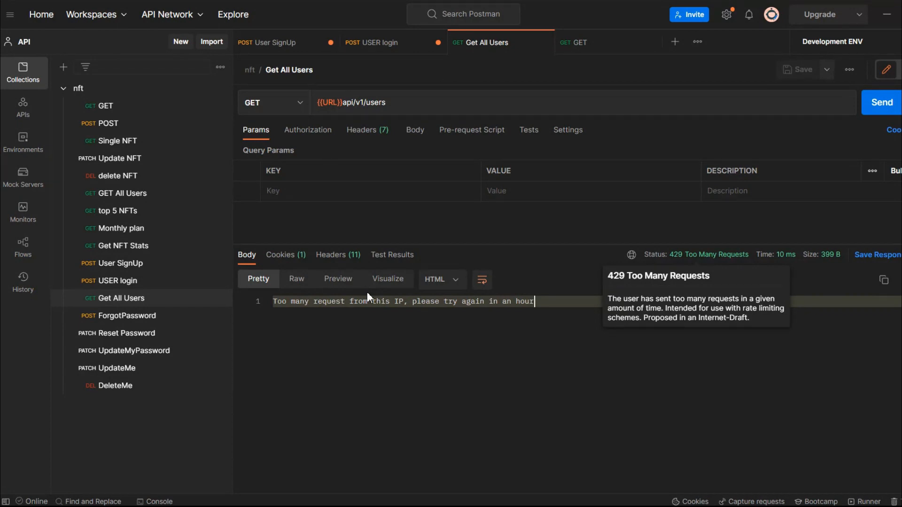
{"action": "mouse_move", "coordinate": [338, 259]}
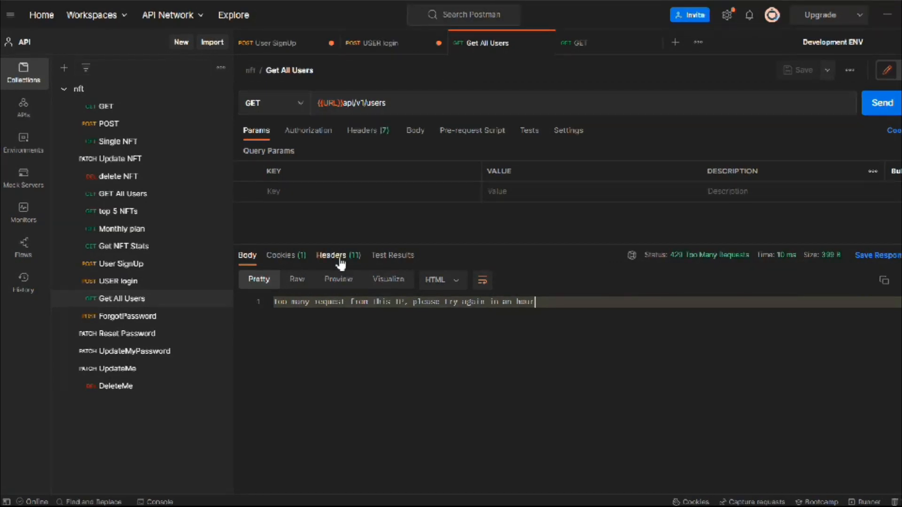
{"action": "left_click", "coordinate": [337, 255]}
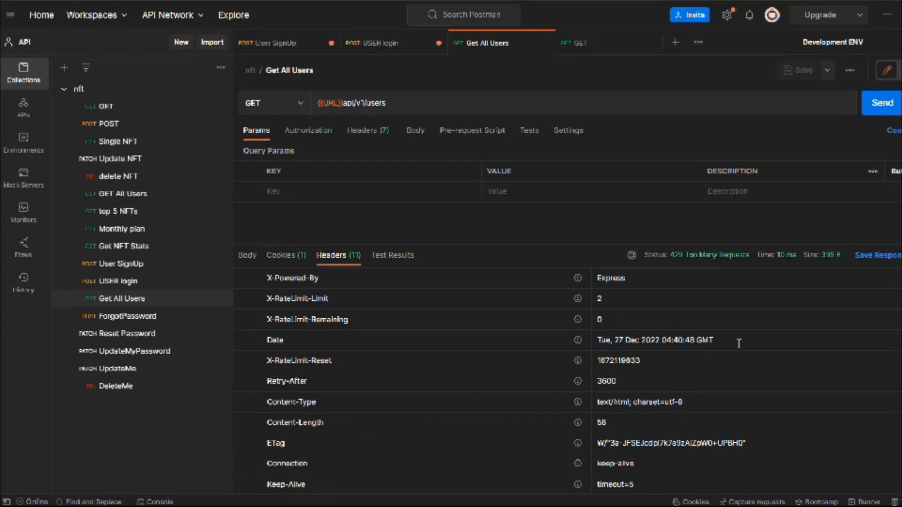
{"action": "mouse_move", "coordinate": [374, 358]}
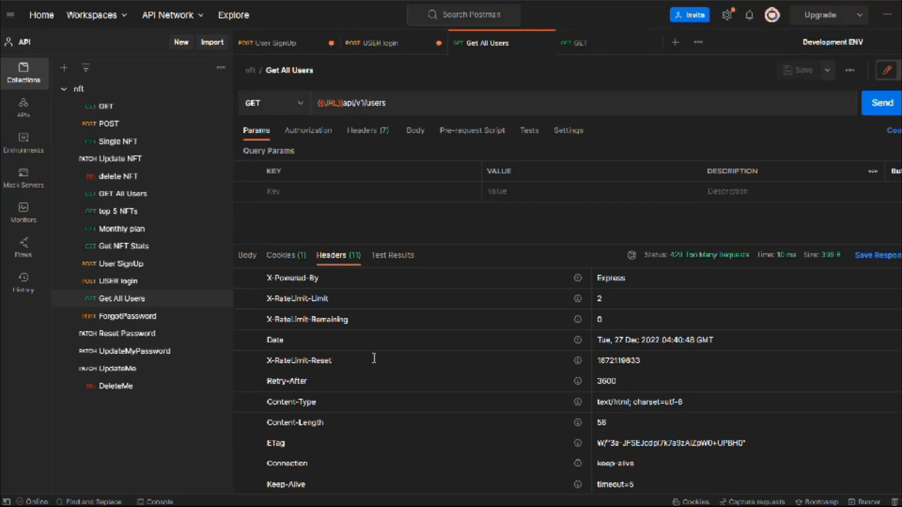
{"action": "mouse_move", "coordinate": [309, 325]}
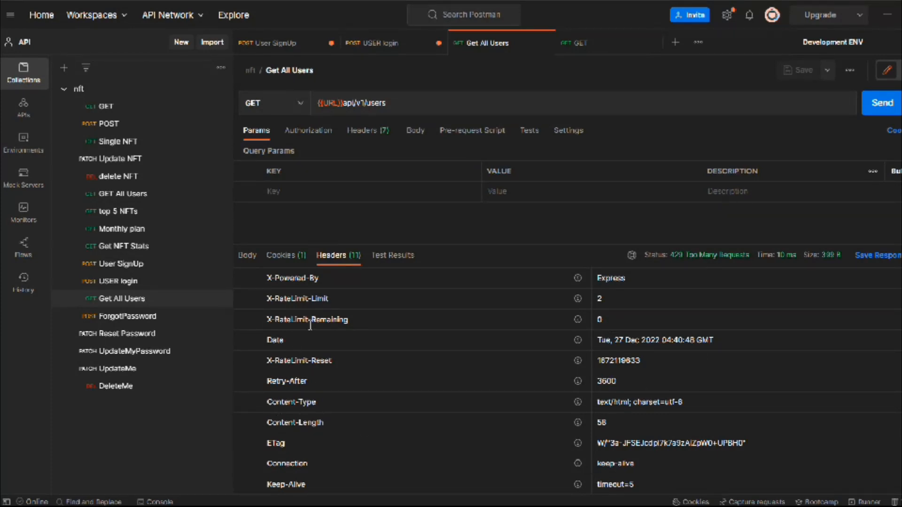
{"action": "scroll", "scroll_direction": "down", "scroll_amount": 3}
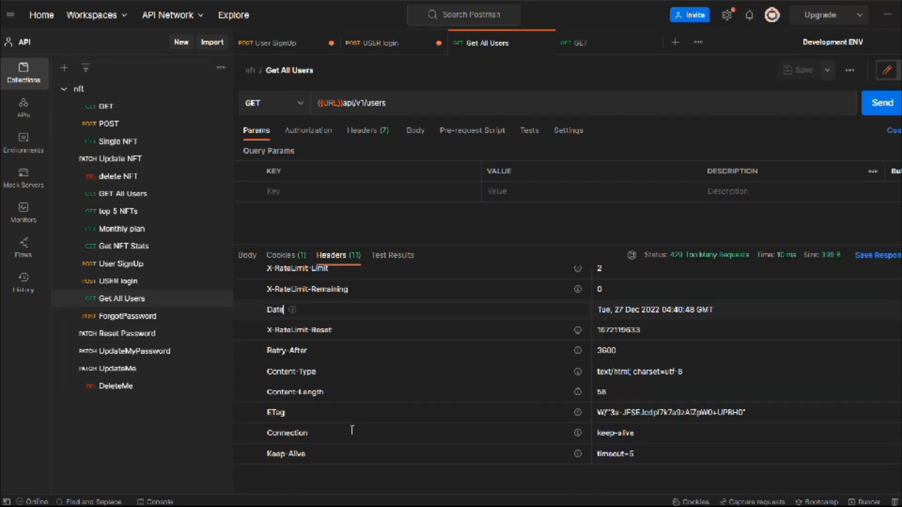